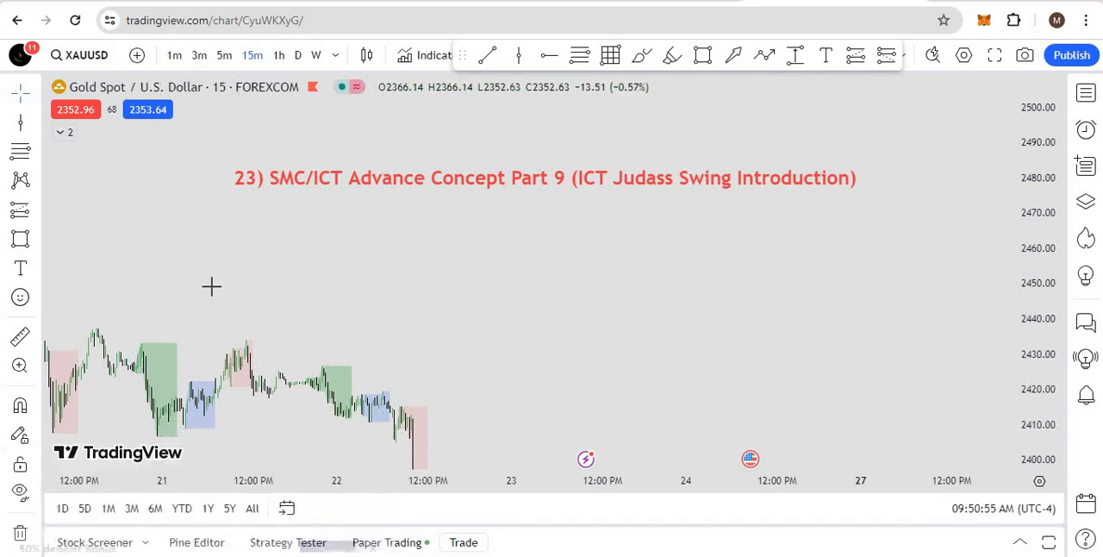
{"action": "mouse_move", "coordinate": [214, 262]}
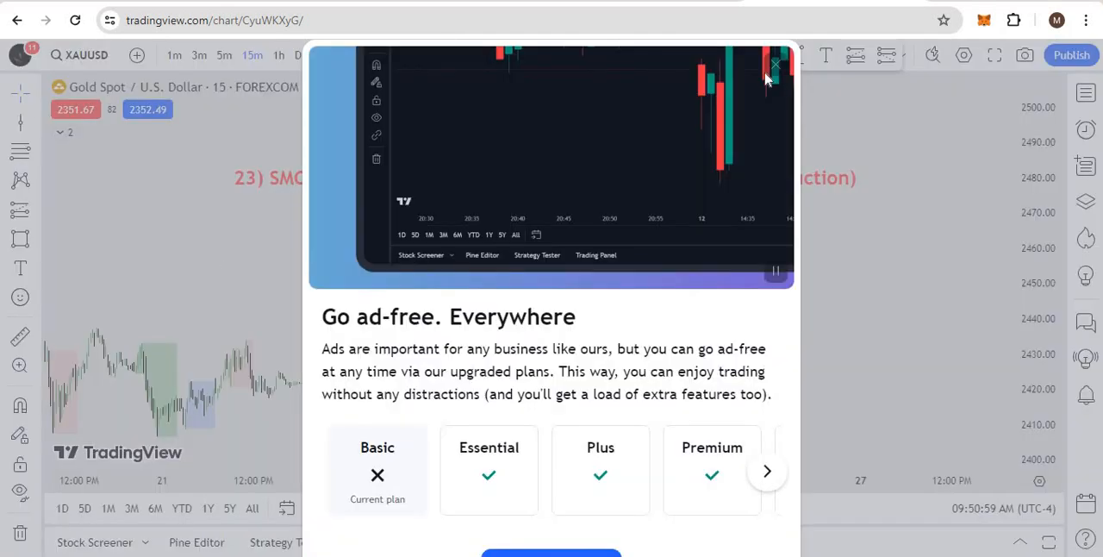
Dismiss the ad-free offer and review the liquidity notes, selecting the PSH, PSH/PSL and OTE lines.
{"action": "left_click", "coordinate": [774, 64]}
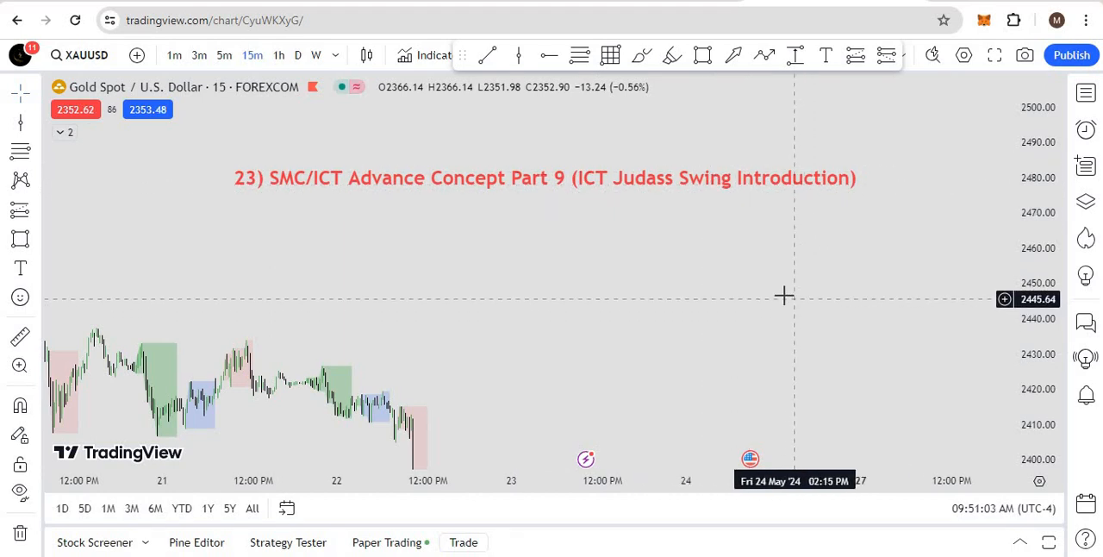
{"action": "mouse_move", "coordinate": [579, 300]}
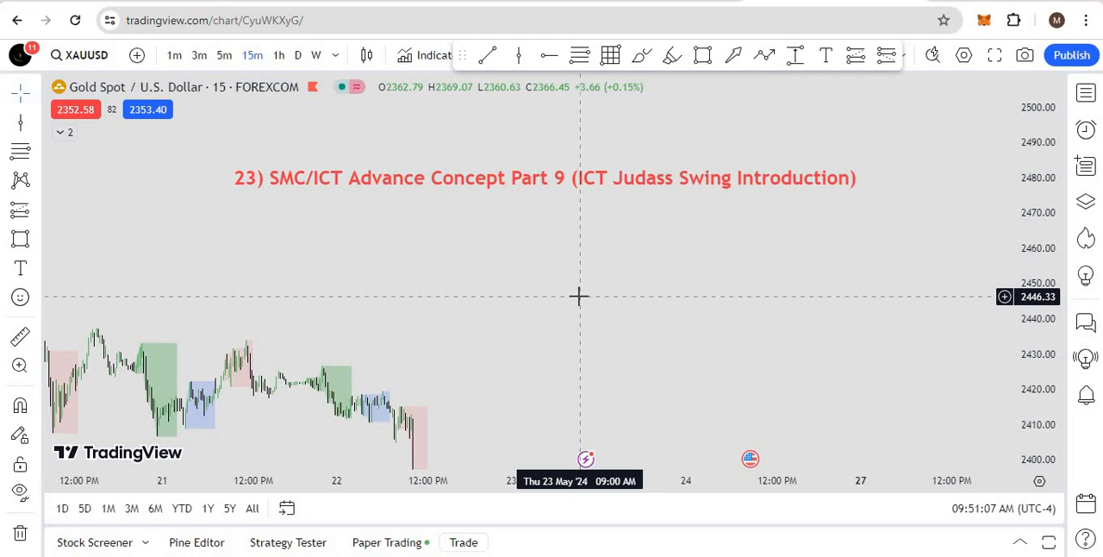
{"action": "mouse_move", "coordinate": [577, 289]}
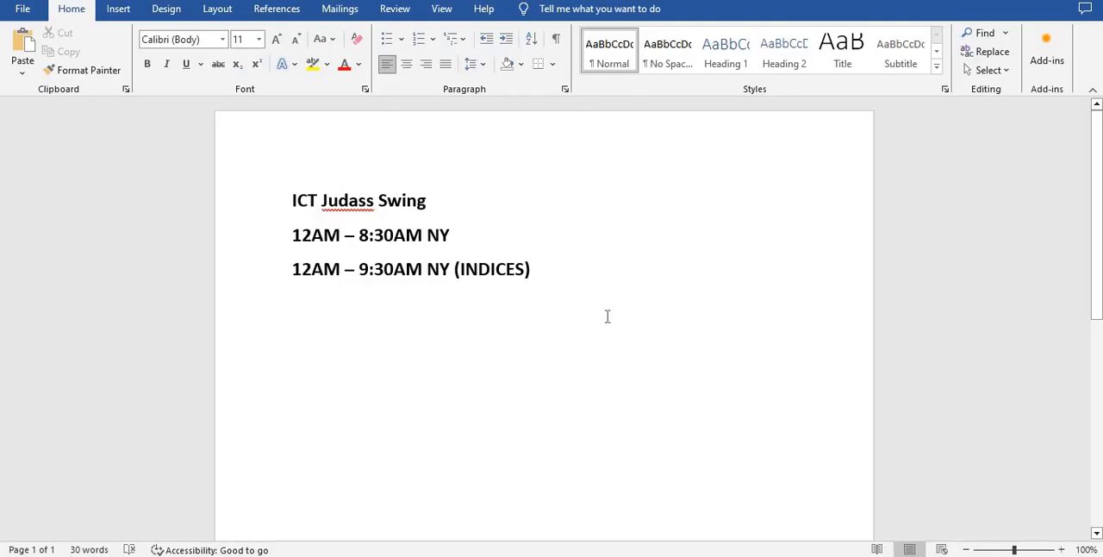
{"action": "mouse_move", "coordinate": [601, 325]}
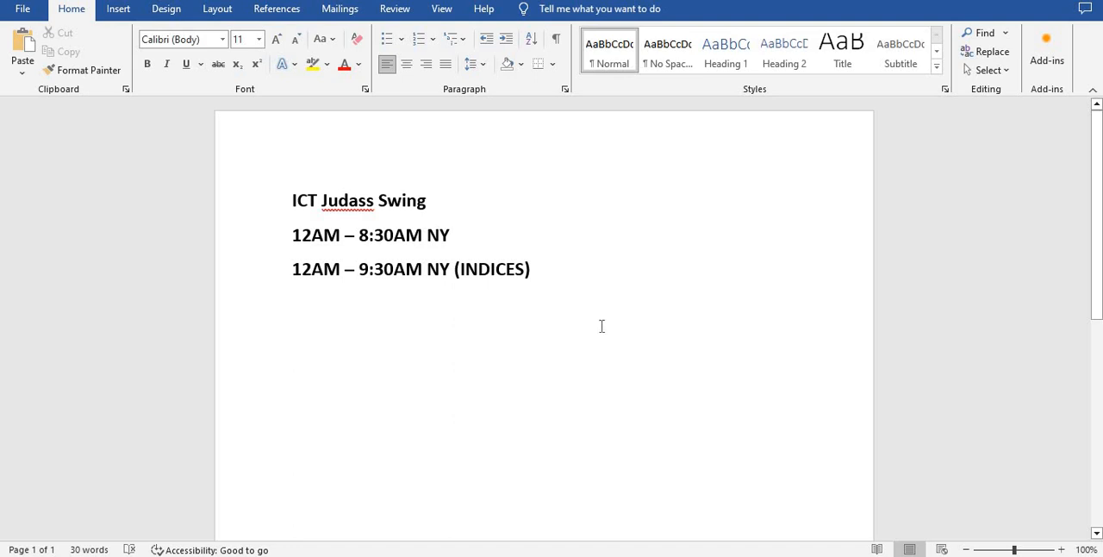
{"action": "mouse_move", "coordinate": [513, 151]}
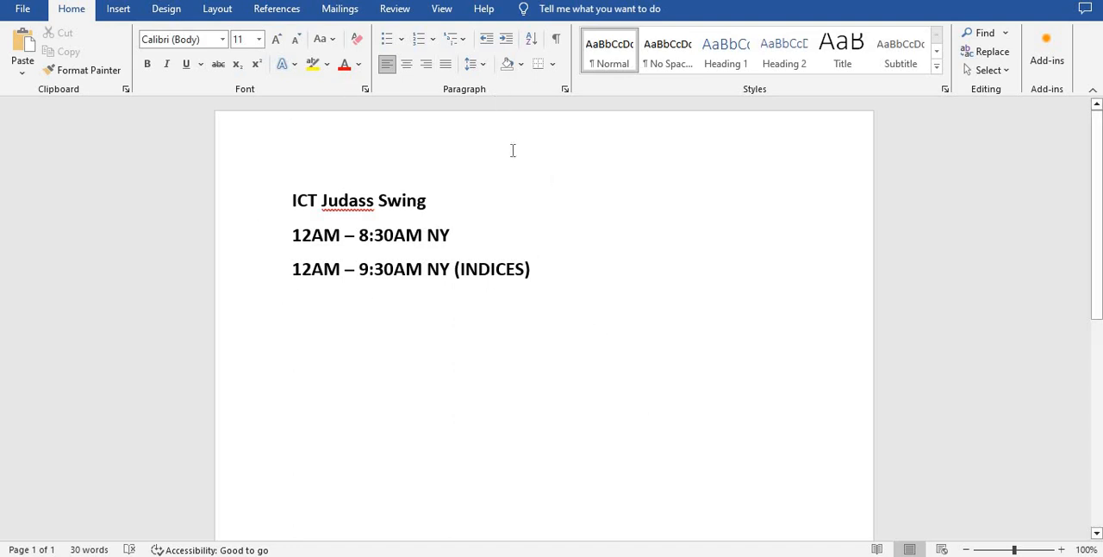
{"action": "mouse_move", "coordinate": [247, 278]}
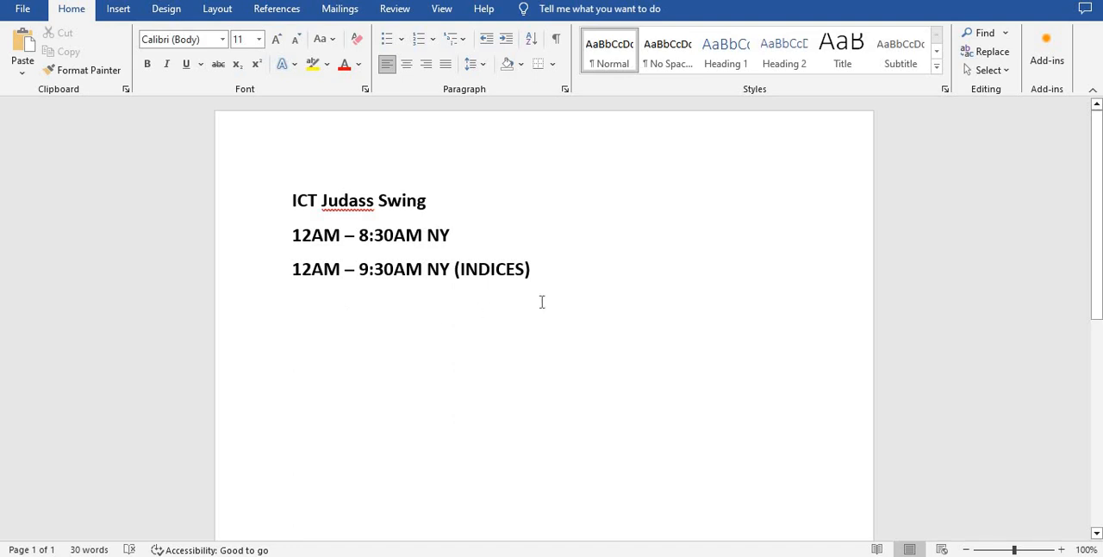
{"action": "mouse_move", "coordinate": [269, 245]}
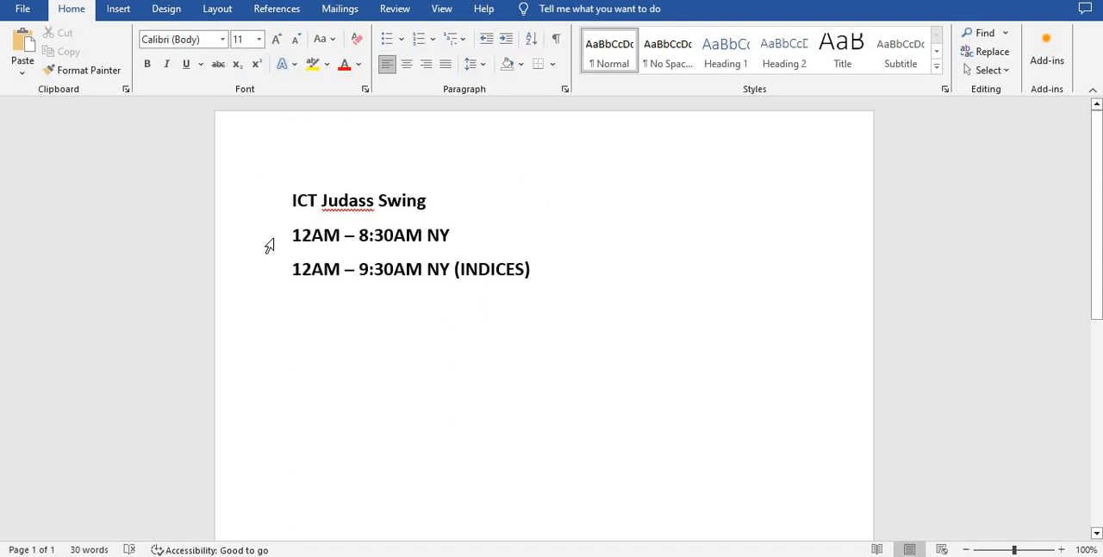
{"action": "mouse_move", "coordinate": [478, 260]}
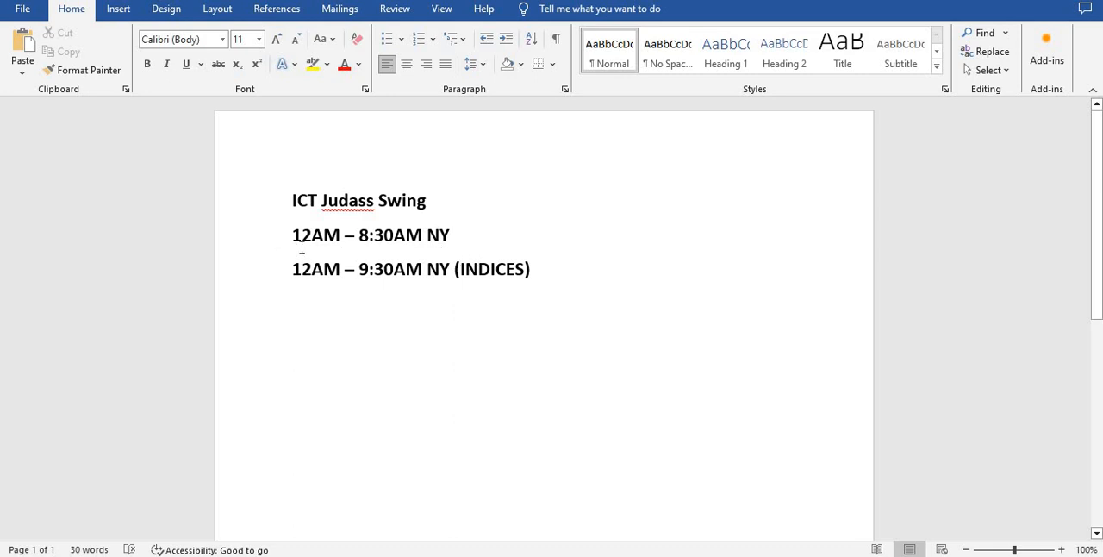
{"action": "mouse_move", "coordinate": [367, 250]}
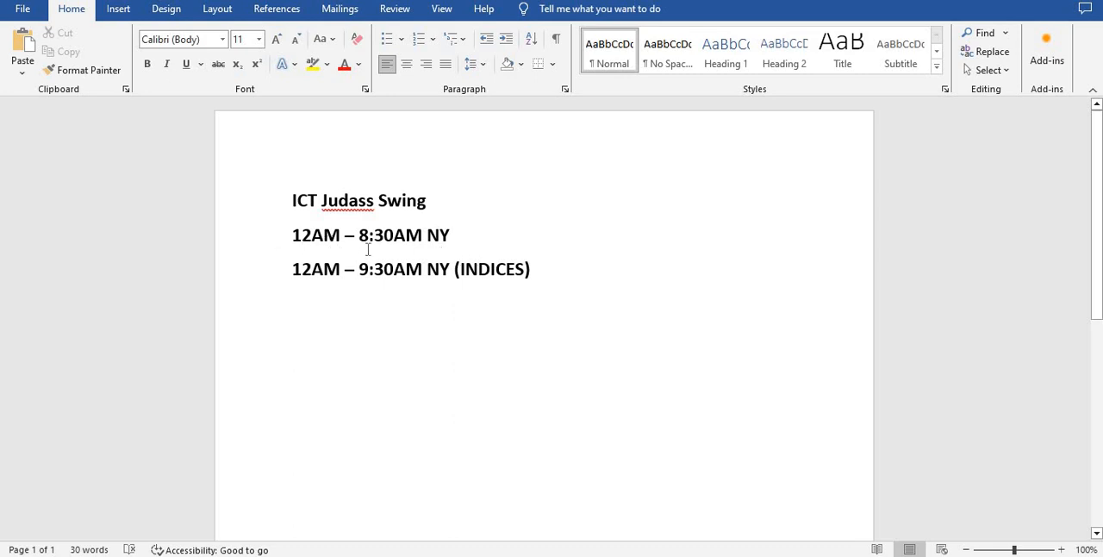
{"action": "mouse_move", "coordinate": [338, 193]}
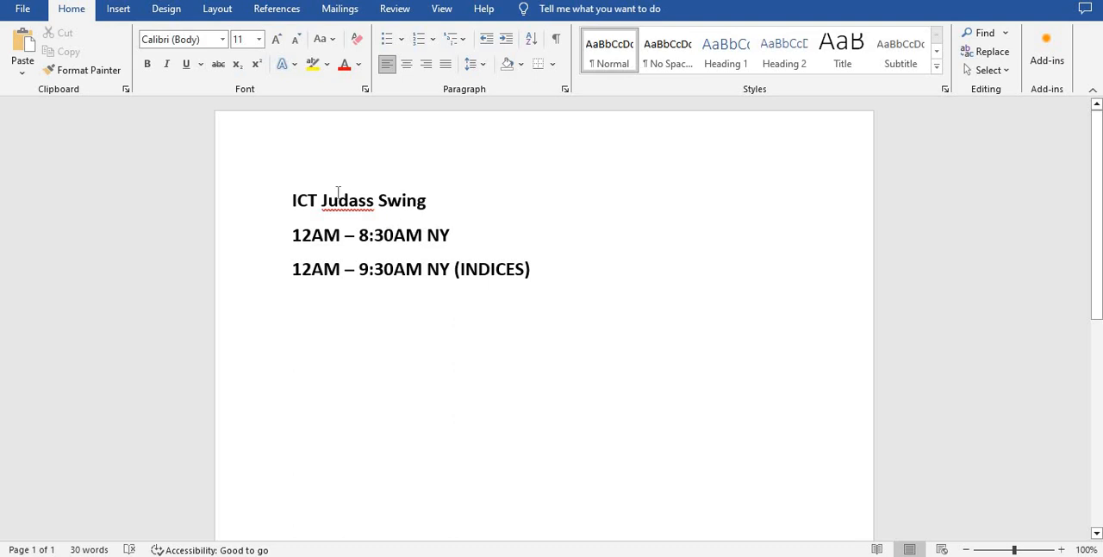
{"action": "mouse_move", "coordinate": [611, 419]}
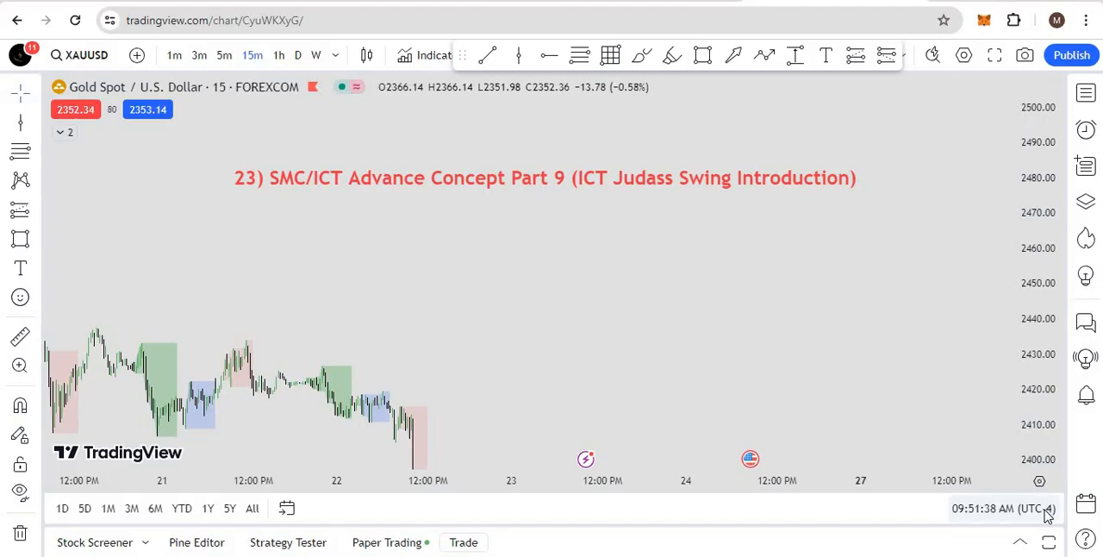
{"action": "left_click", "coordinate": [1002, 507]}
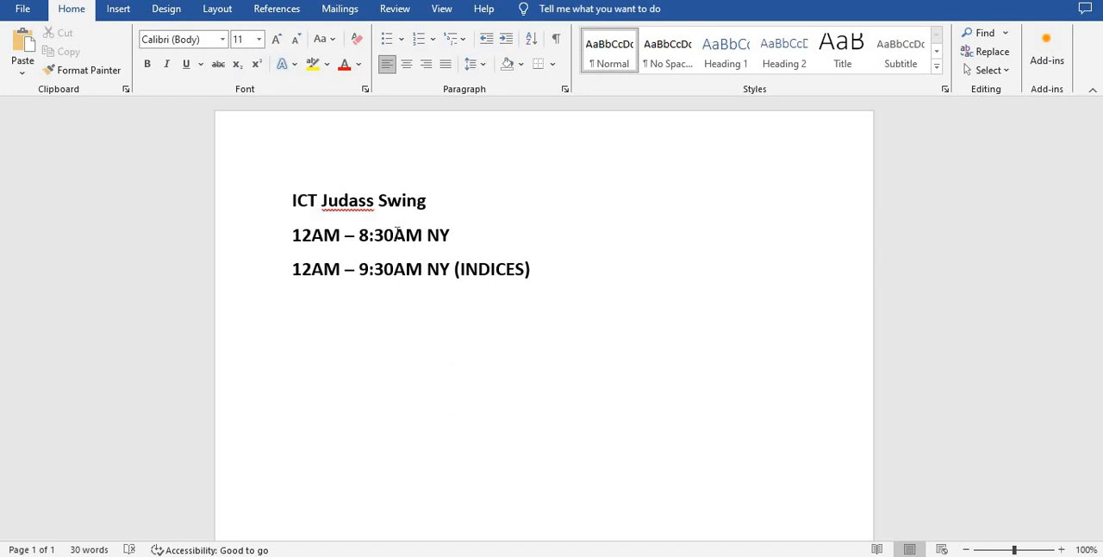
{"action": "mouse_move", "coordinate": [401, 248]}
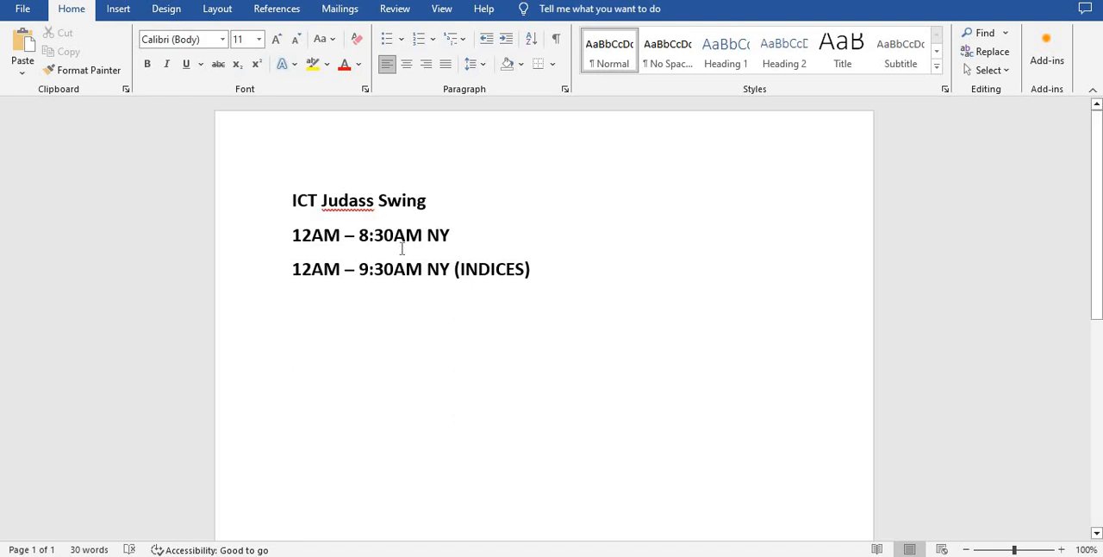
{"action": "mouse_move", "coordinate": [406, 252]}
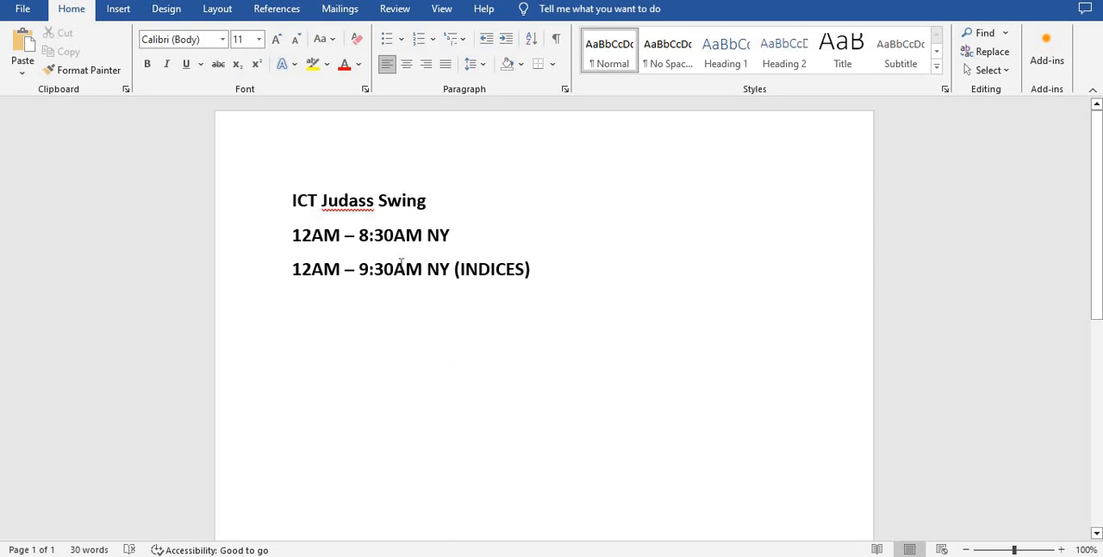
{"action": "mouse_move", "coordinate": [471, 306]}
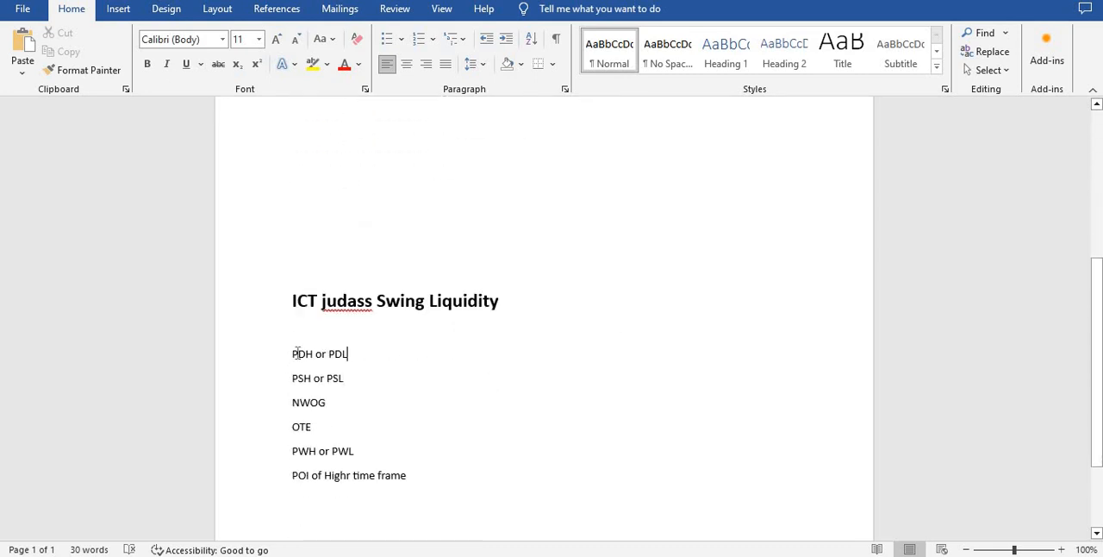
{"action": "double_click", "coordinate": [320, 353]}
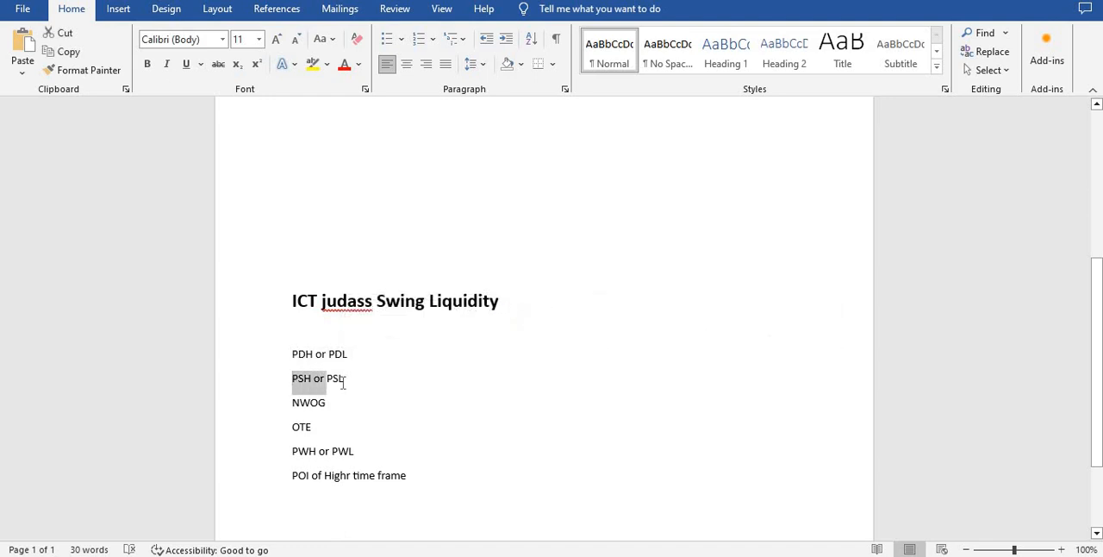
{"action": "double_click", "coordinate": [319, 377]}
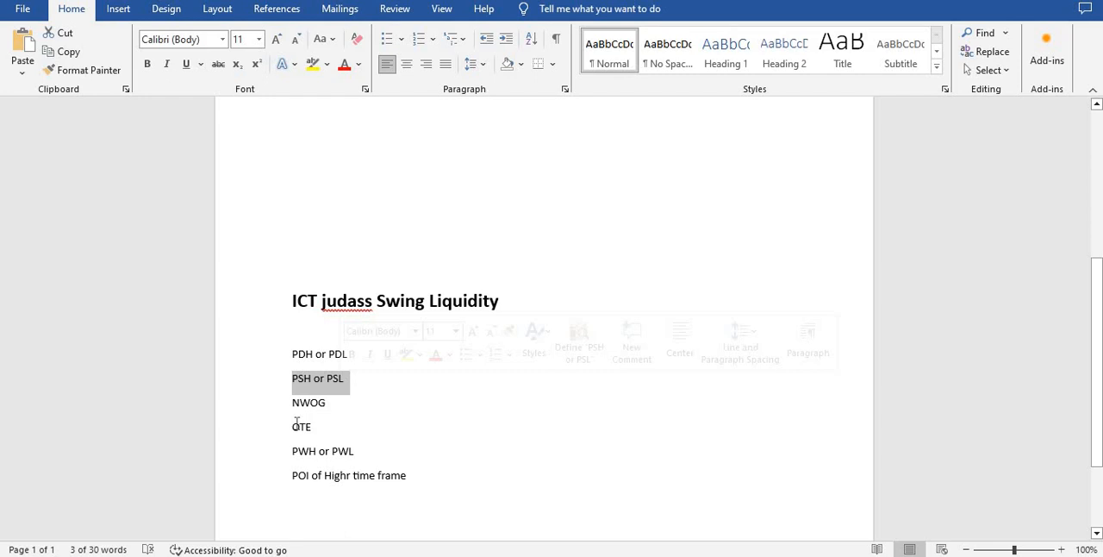
{"action": "double_click", "coordinate": [300, 426]}
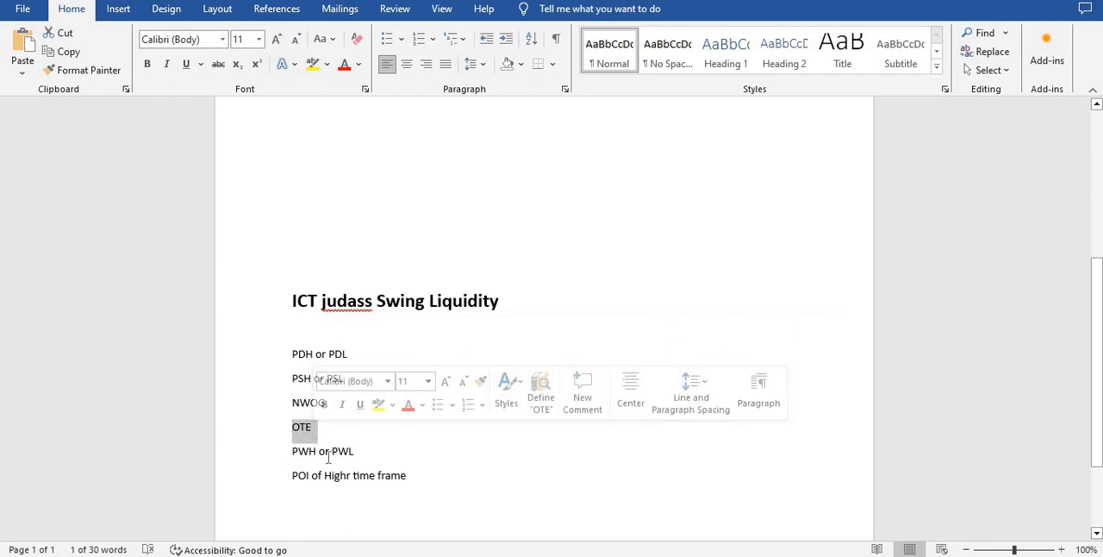
{"action": "left_click", "coordinate": [499, 329]}
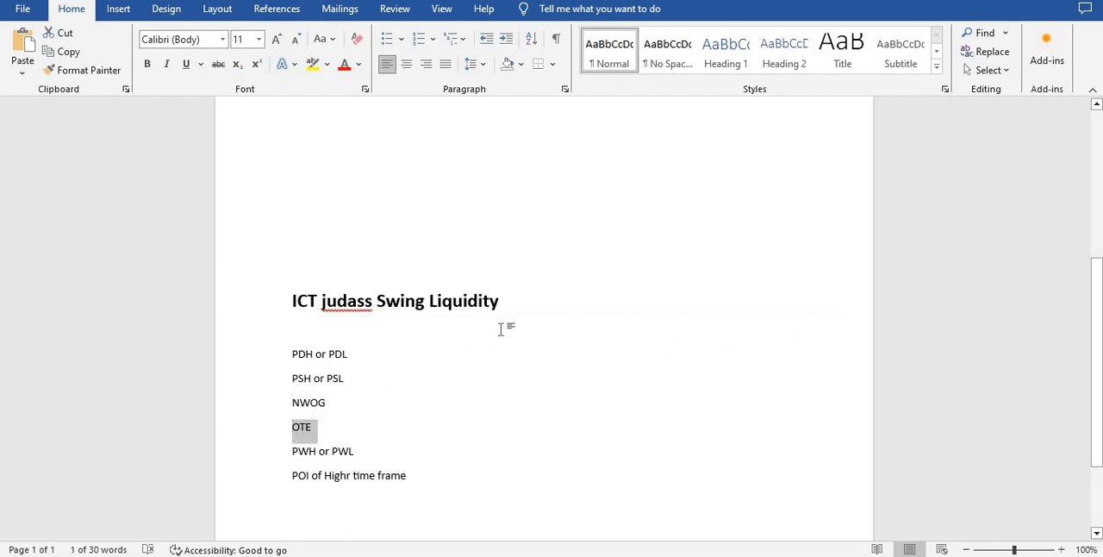
{"action": "left_click", "coordinate": [529, 439]}
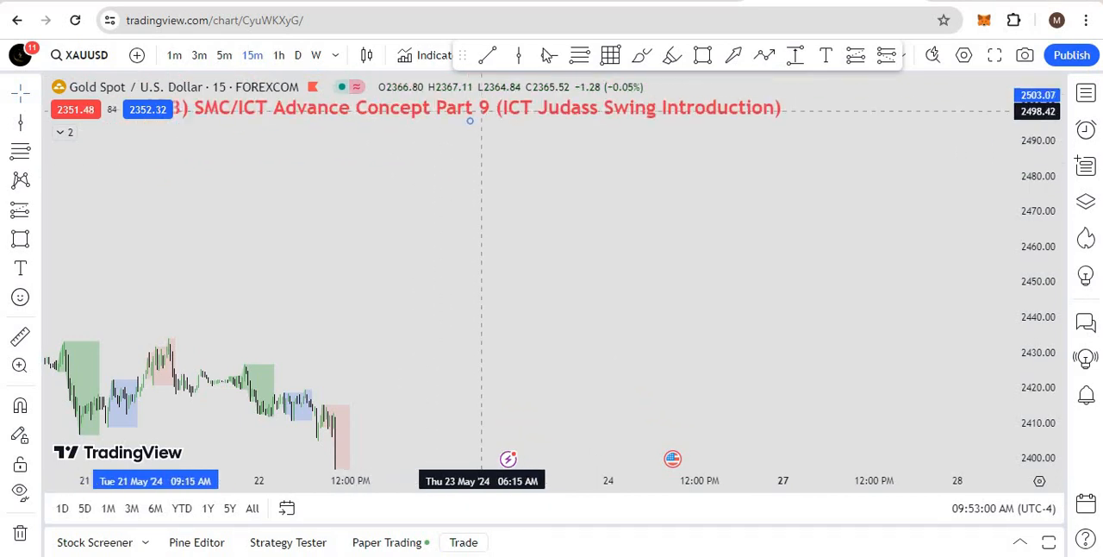
{"action": "mouse_move", "coordinate": [429, 191]}
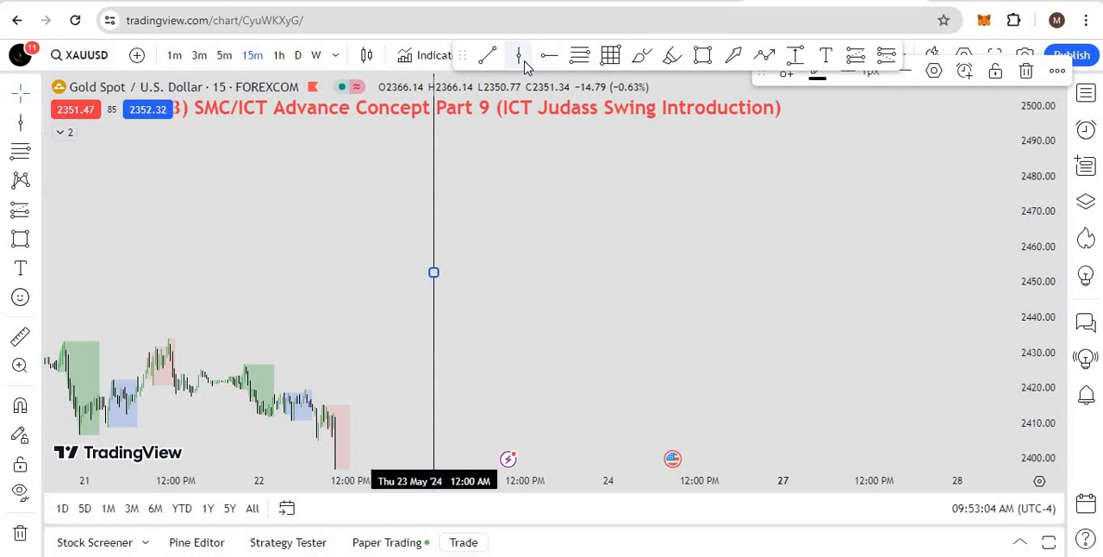
{"action": "mouse_move", "coordinate": [545, 134]}
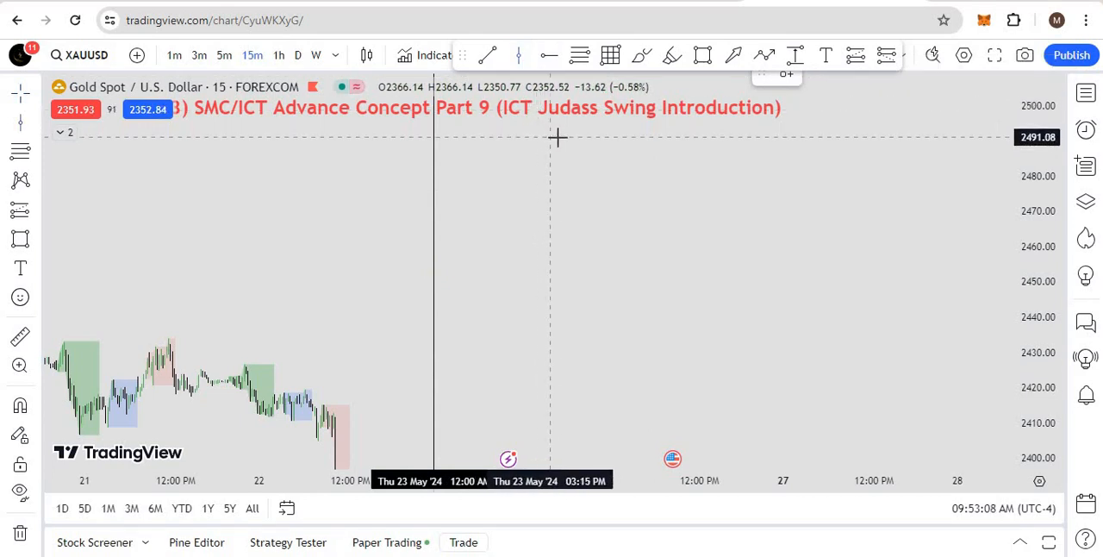
{"action": "mouse_move", "coordinate": [507, 140]}
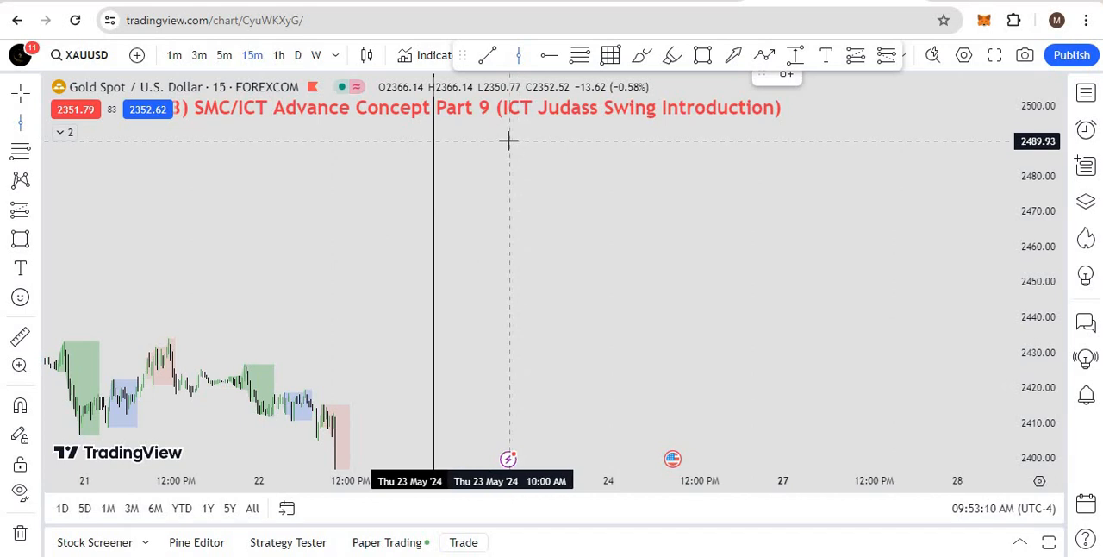
{"action": "mouse_move", "coordinate": [495, 143]}
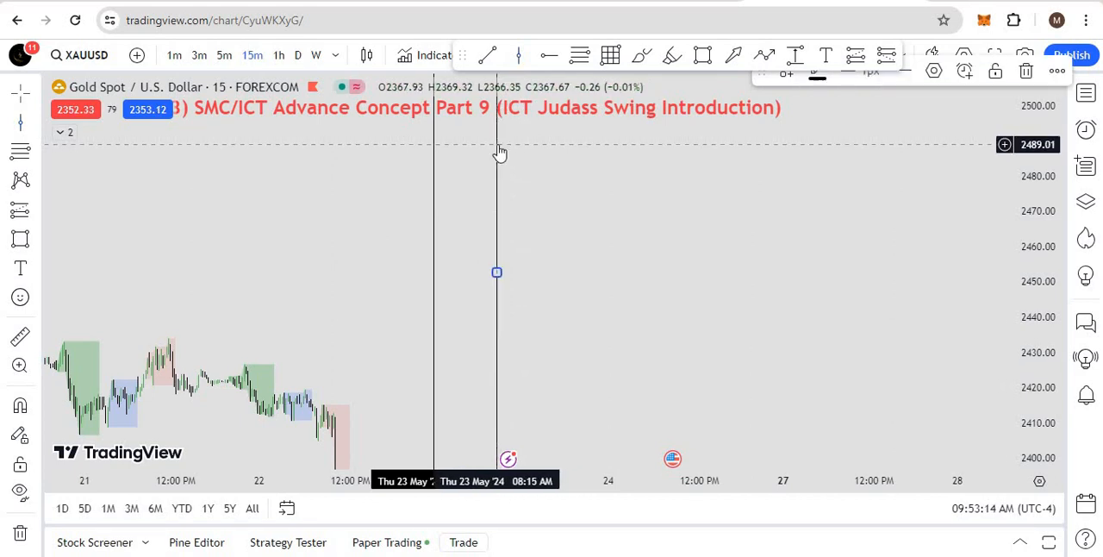
{"action": "mouse_move", "coordinate": [497, 274]}
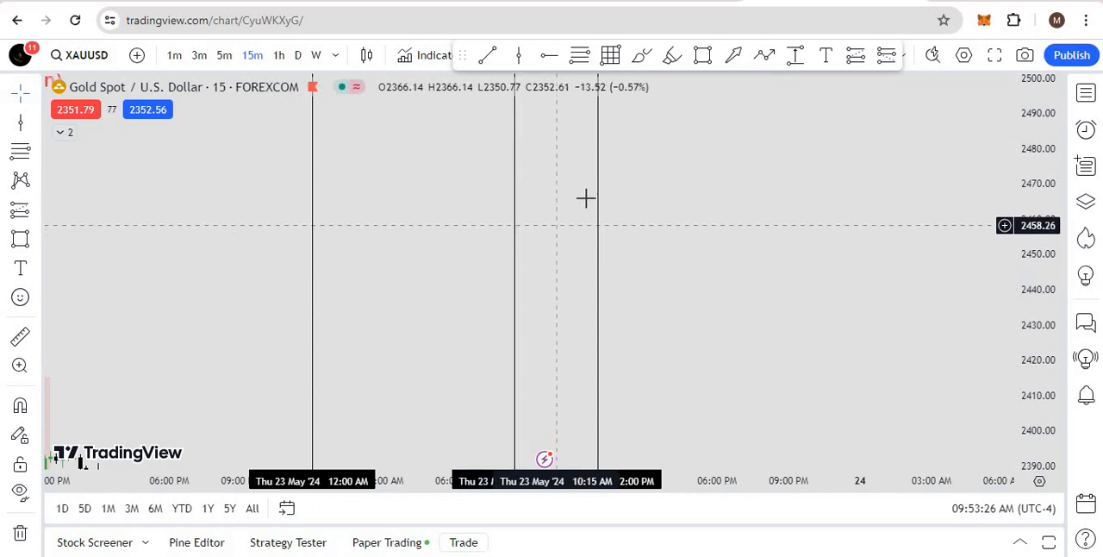
{"action": "mouse_move", "coordinate": [581, 211]}
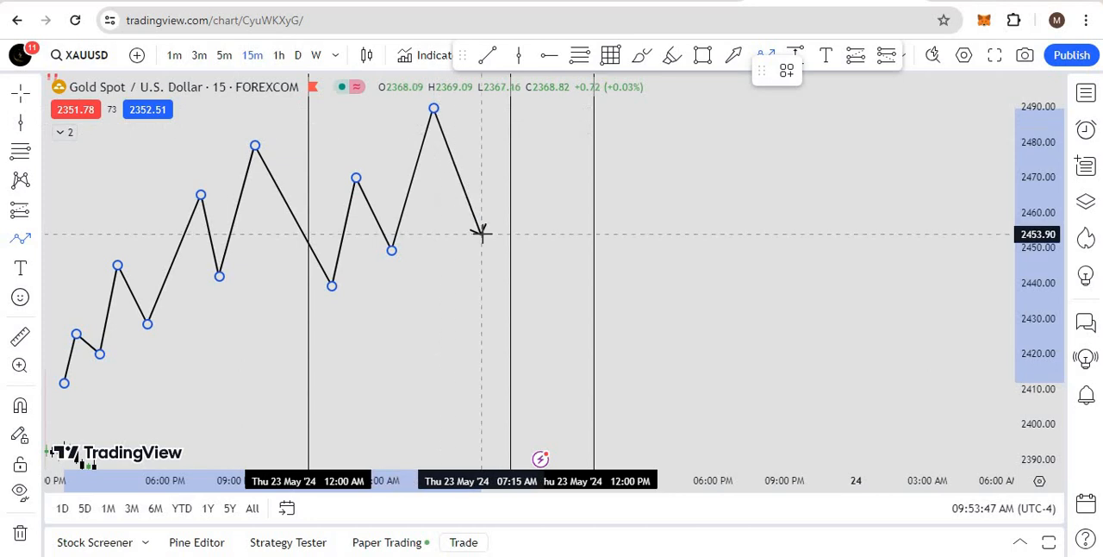
Extend the zigzag up to a new swing high, then draw the final downward leg.
{"action": "left_click_drag", "start_coordinate": [481, 233], "coordinate": [511, 129]}
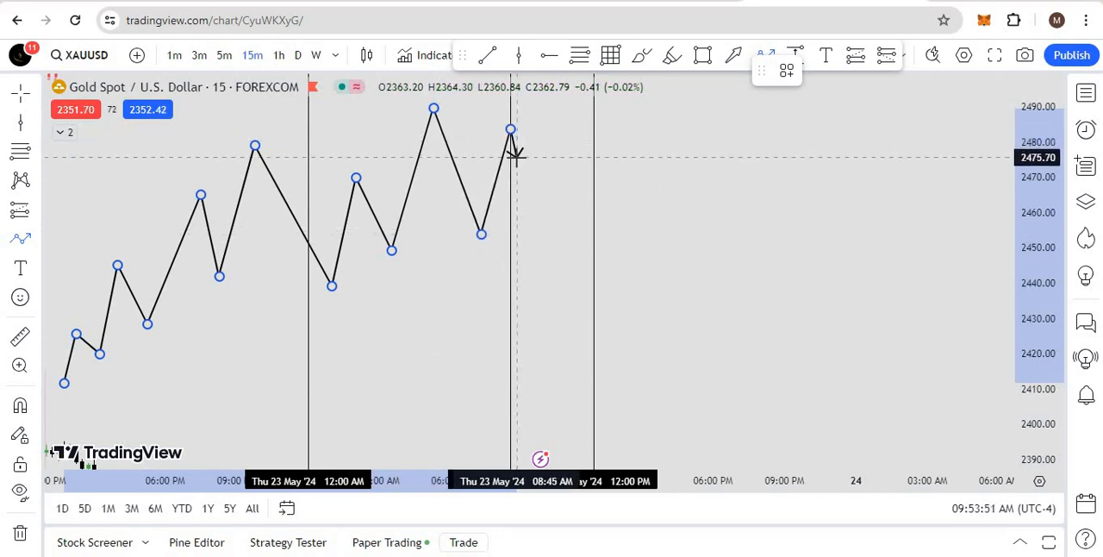
{"action": "mouse_move", "coordinate": [526, 213]}
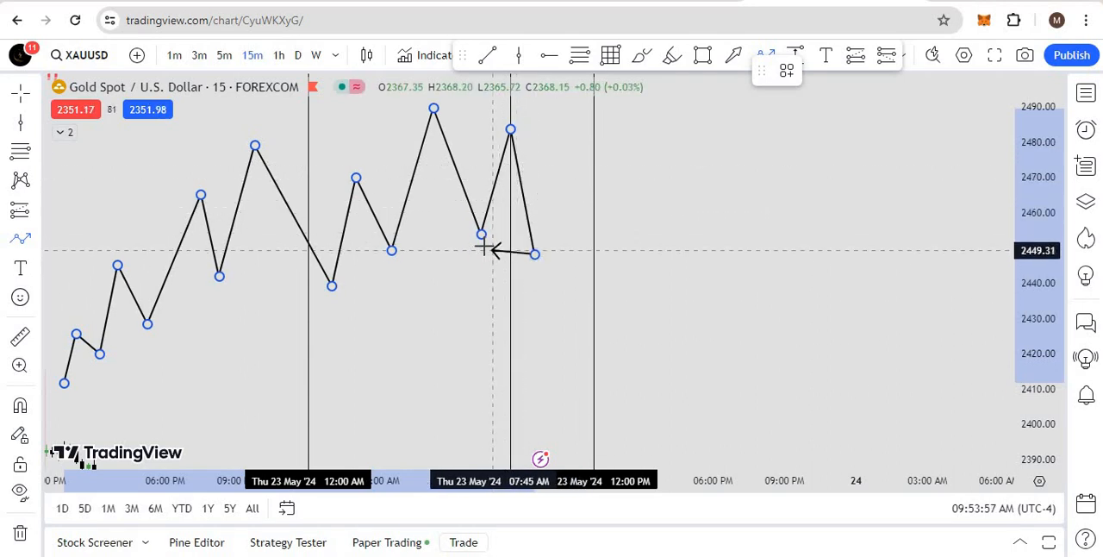
{"action": "left_click_drag", "start_coordinate": [491, 250], "coordinate": [393, 293]}
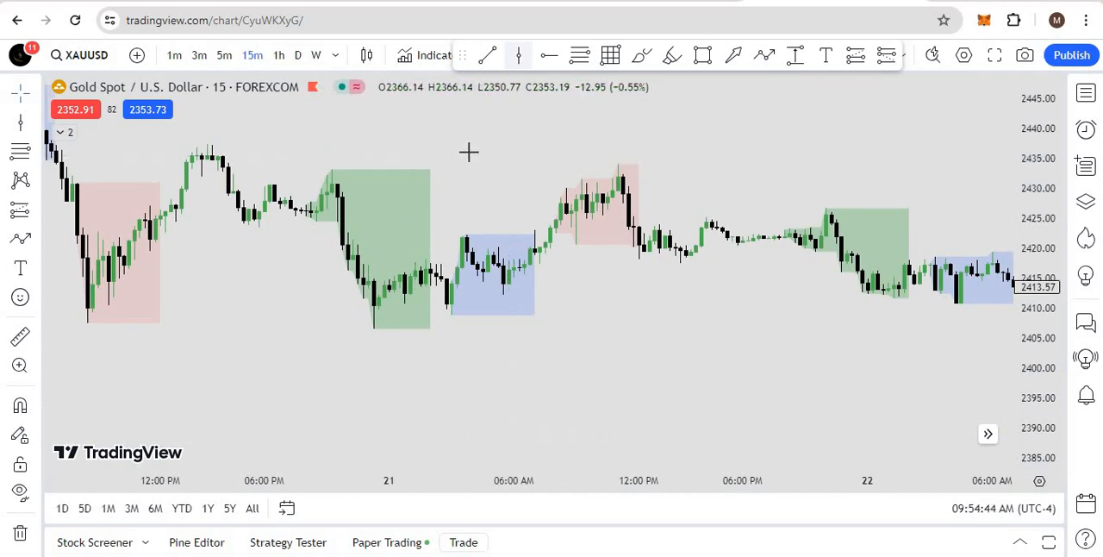
Use the top toolbar to begin marking Tuesday 21 May with vertical lines.
{"action": "left_click", "coordinate": [517, 55]}
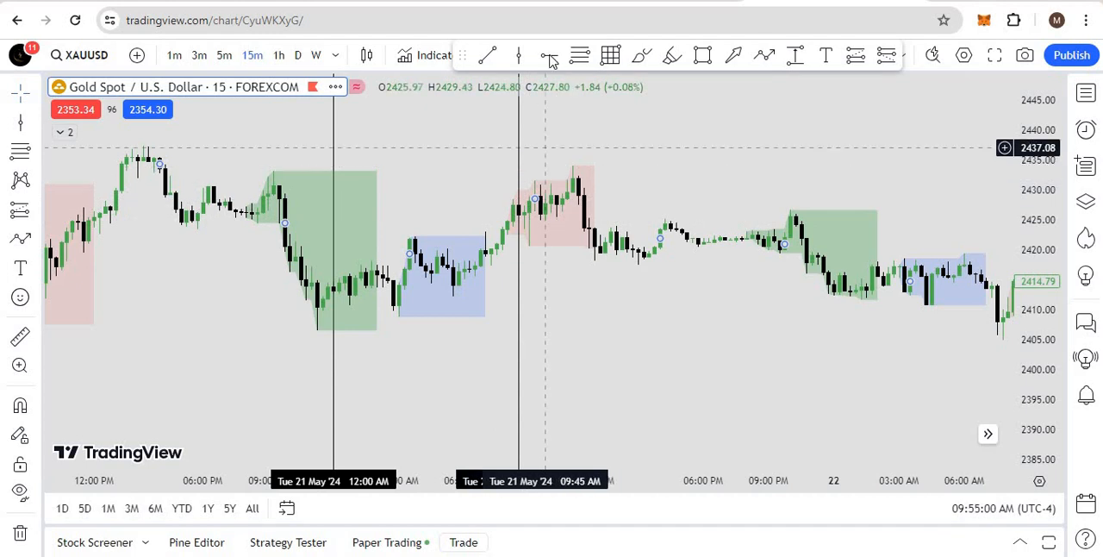
{"action": "mouse_move", "coordinate": [594, 290]}
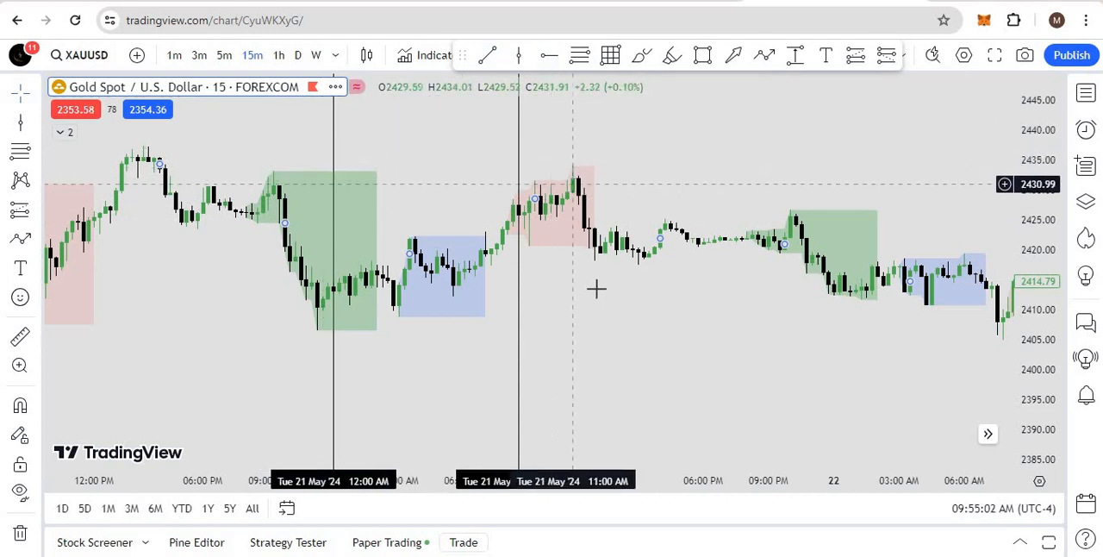
{"action": "mouse_move", "coordinate": [446, 69]}
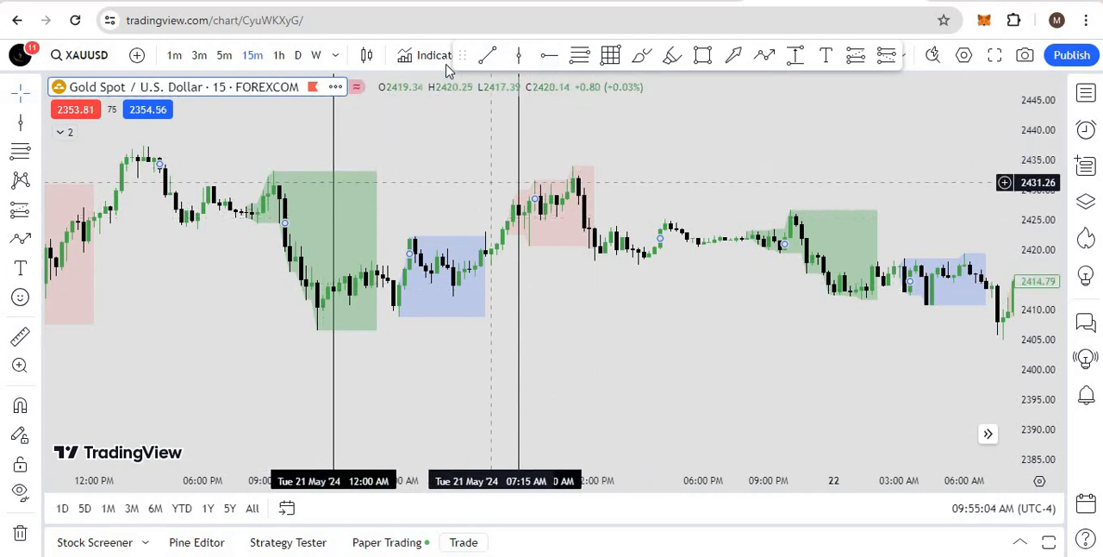
{"action": "mouse_move", "coordinate": [573, 224]}
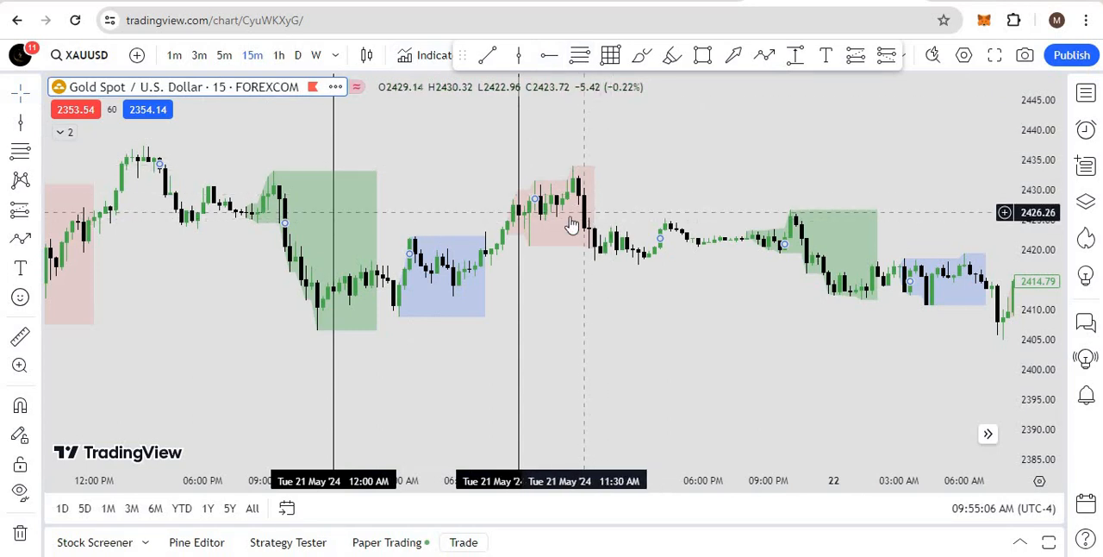
{"action": "mouse_move", "coordinate": [624, 295]}
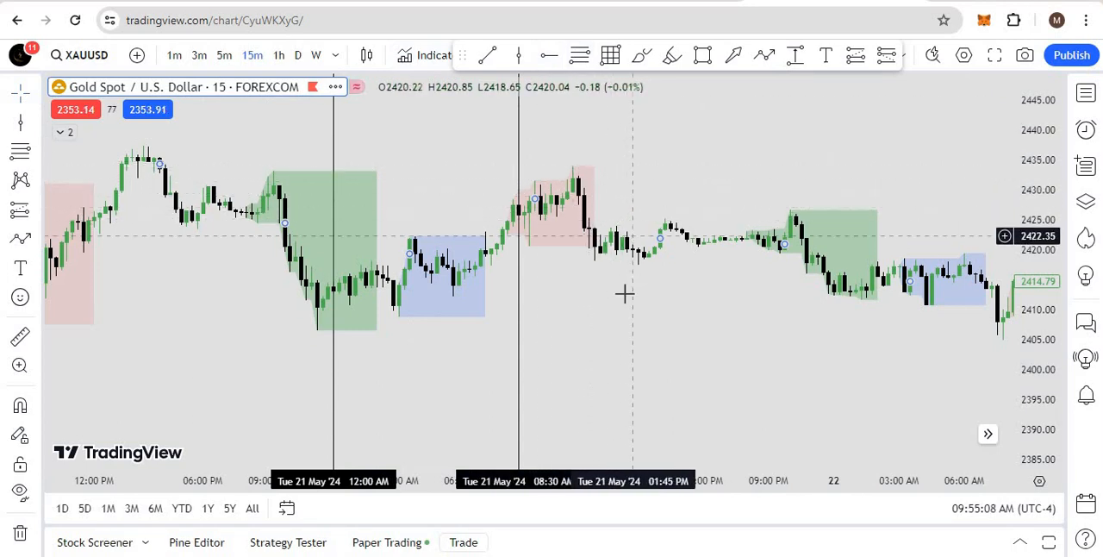
{"action": "mouse_move", "coordinate": [859, 263]}
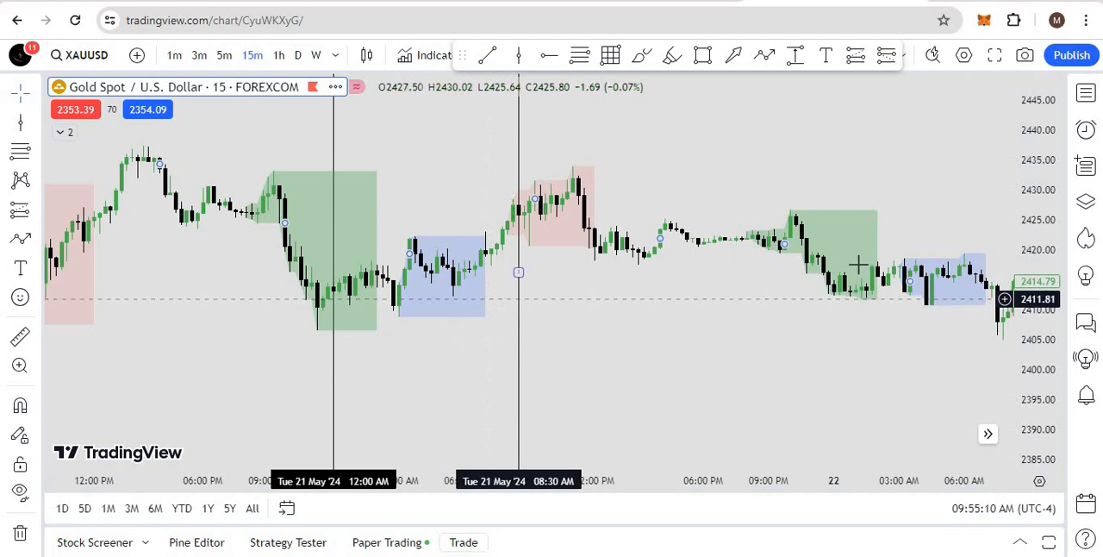
{"action": "mouse_move", "coordinate": [516, 261]}
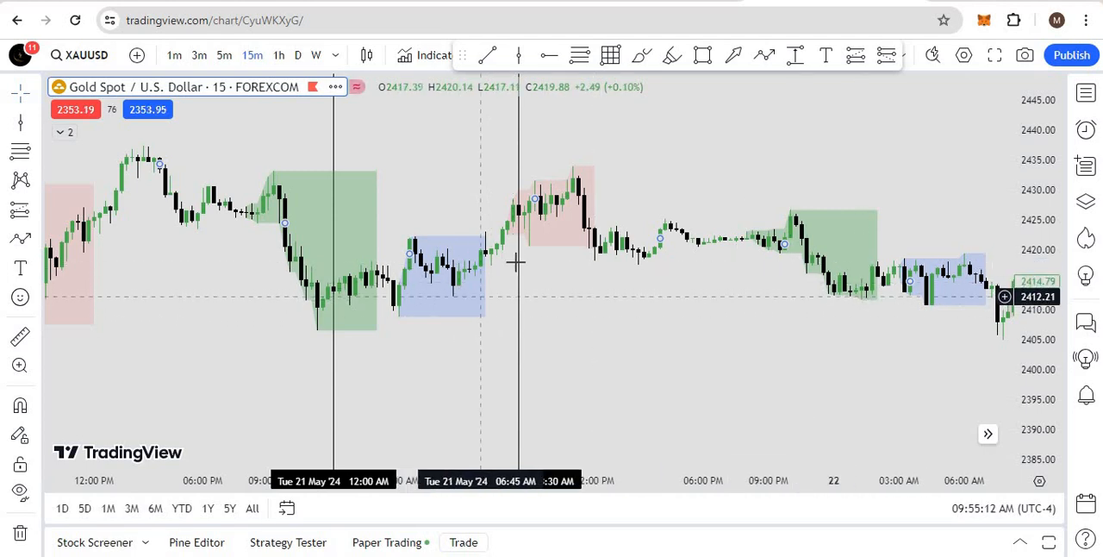
{"action": "mouse_move", "coordinate": [594, 283]}
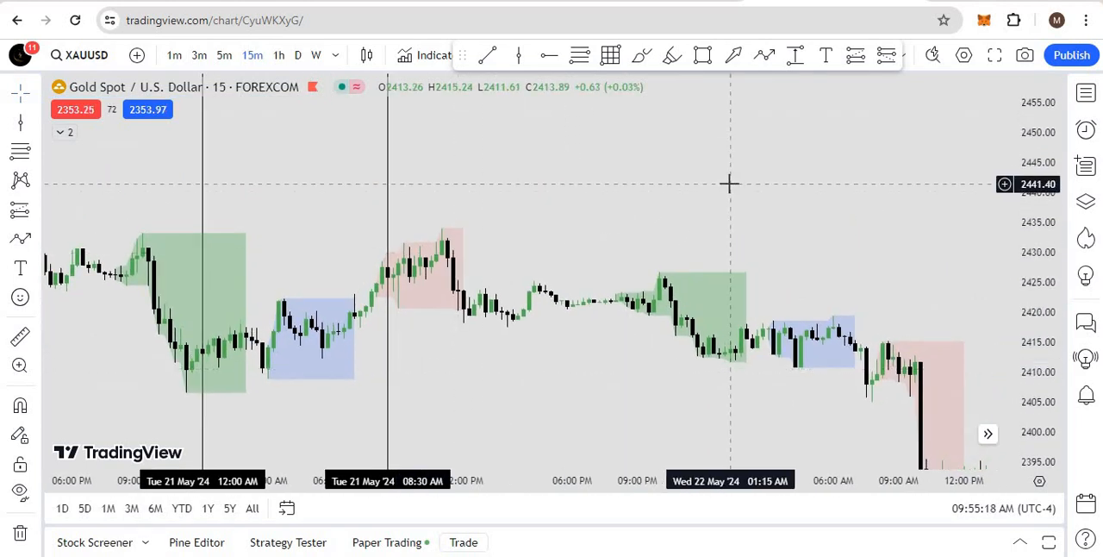
{"action": "mouse_move", "coordinate": [713, 190]}
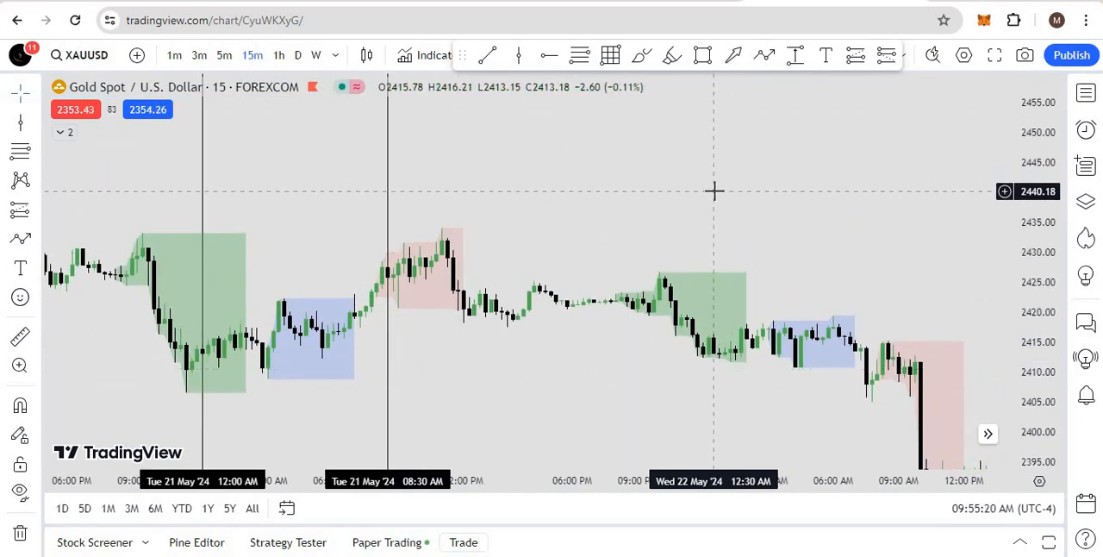